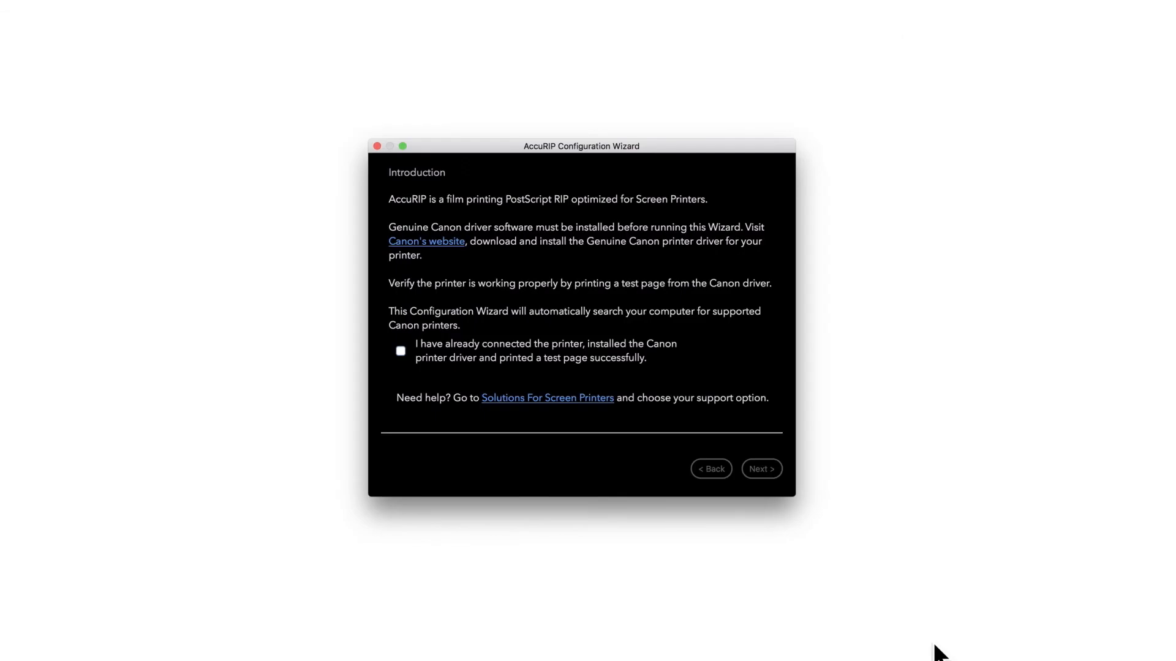
Review the Printer Maintenance options for the Canon PRO-100 and run a nozzle check
click(400, 350)
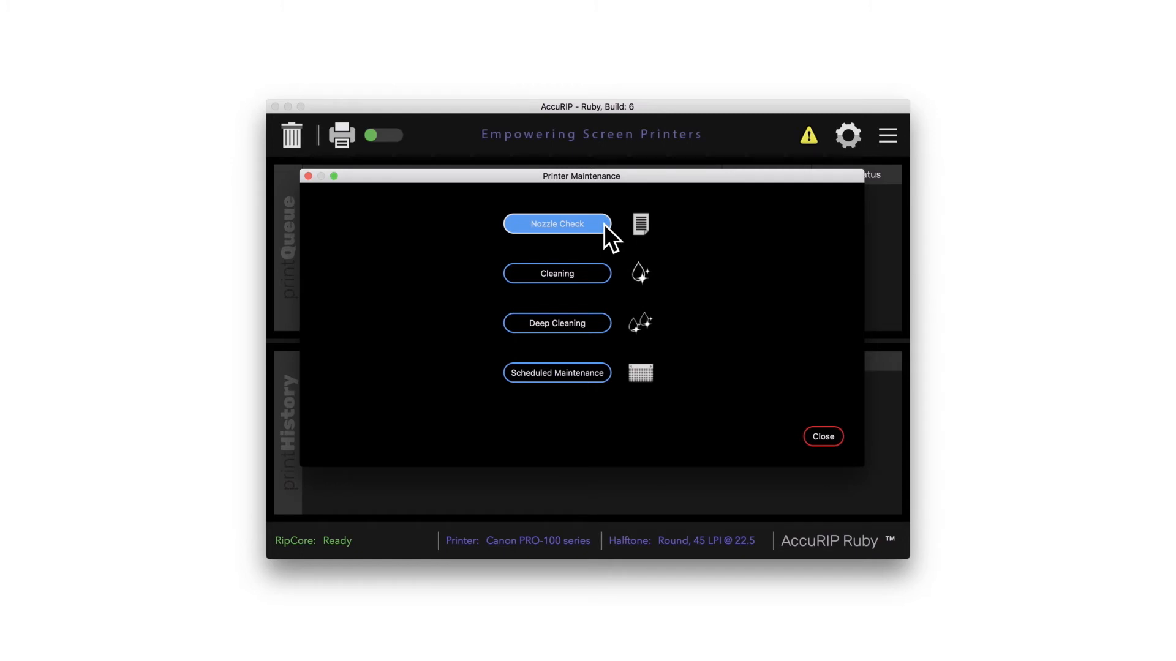
mouse_move(823, 437)
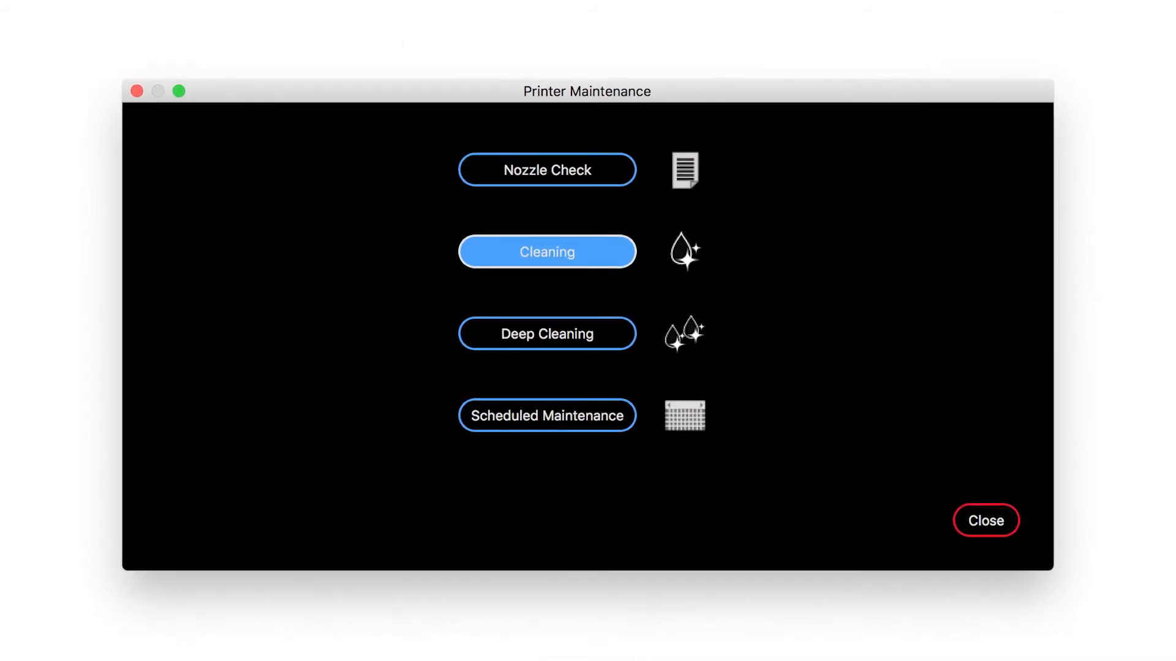
click(986, 521)
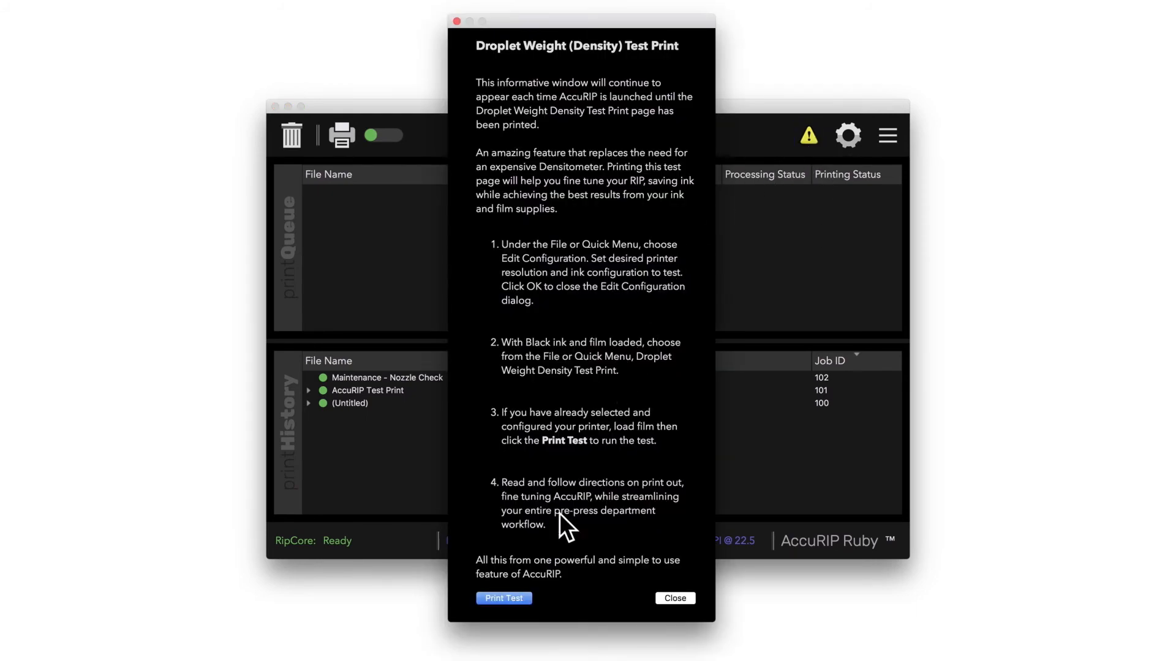
mouse_move(522, 612)
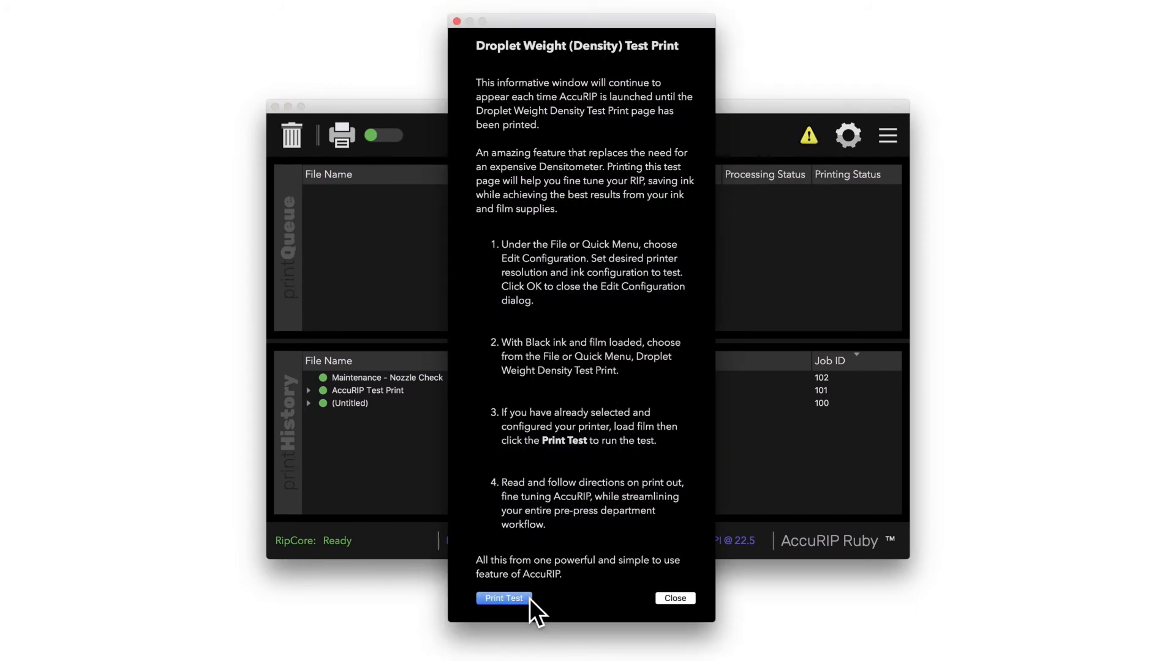
Send the Droplet Weight (Density) test page to the Canon PRO-100
click(504, 598)
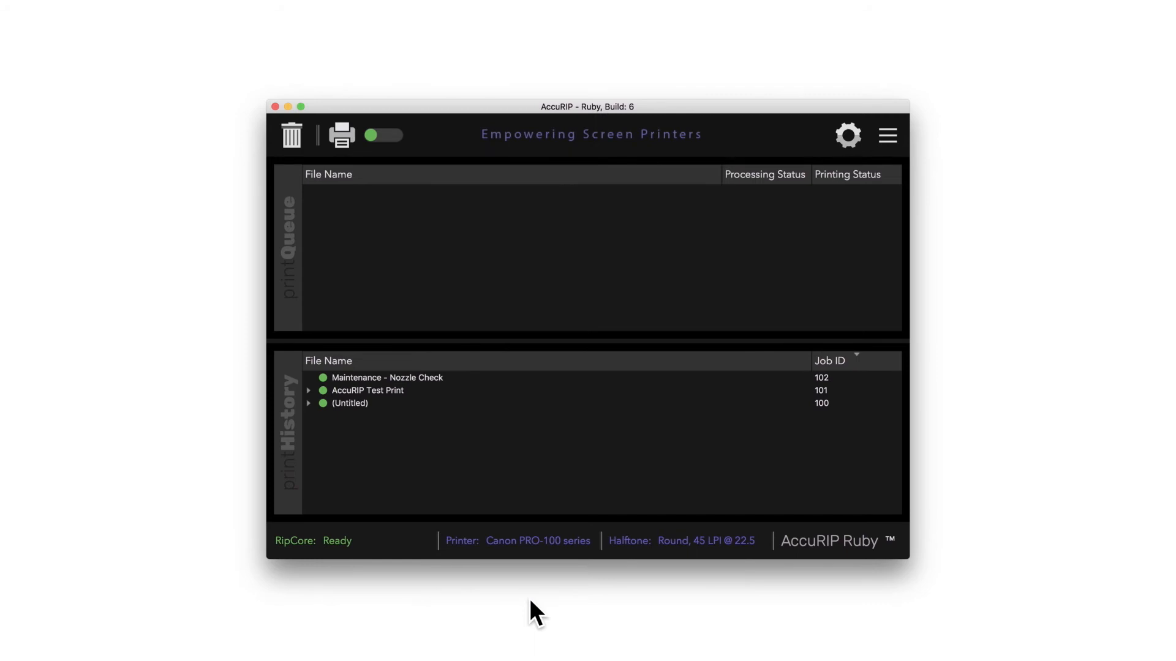